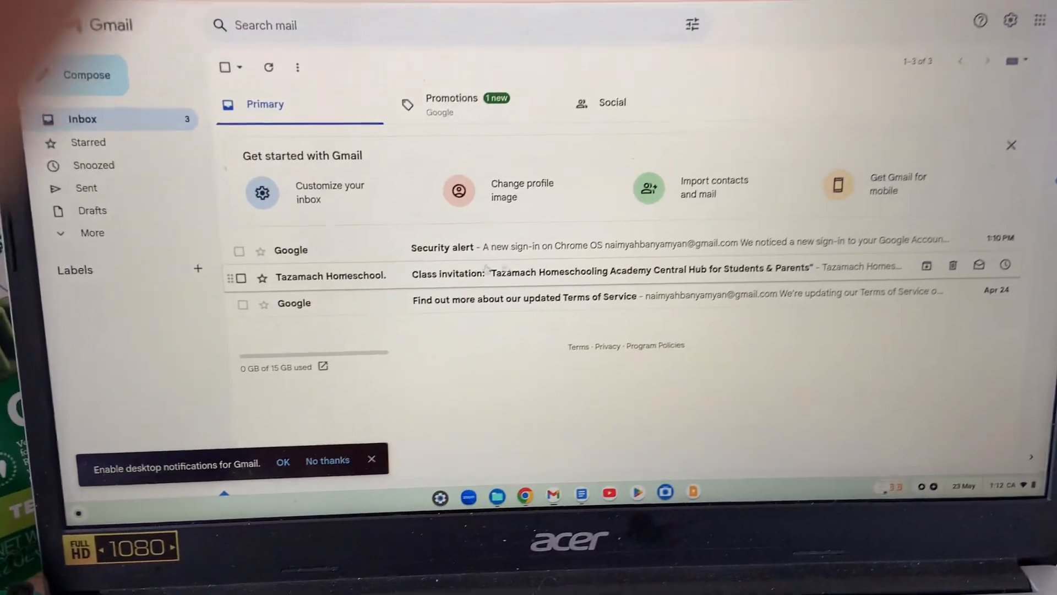
# Open the 'Class invitation' email from Tazamach Homeschool in the Primary inbox
pyautogui.click(607, 270)
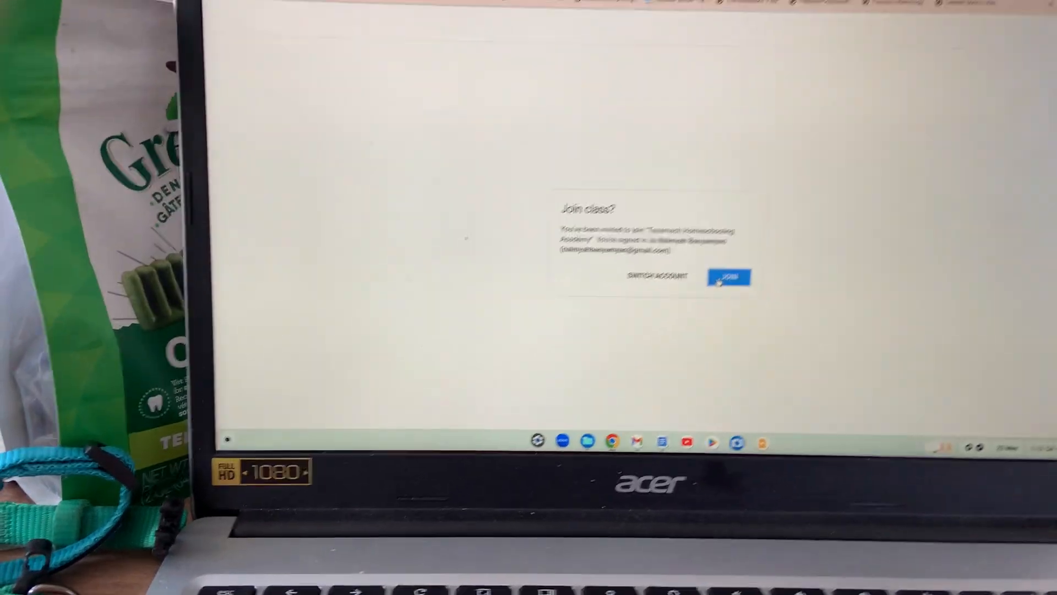
# Accept the 'Join class?' prompt to join Tazamach Homeschooling Academy
pyautogui.click(728, 277)
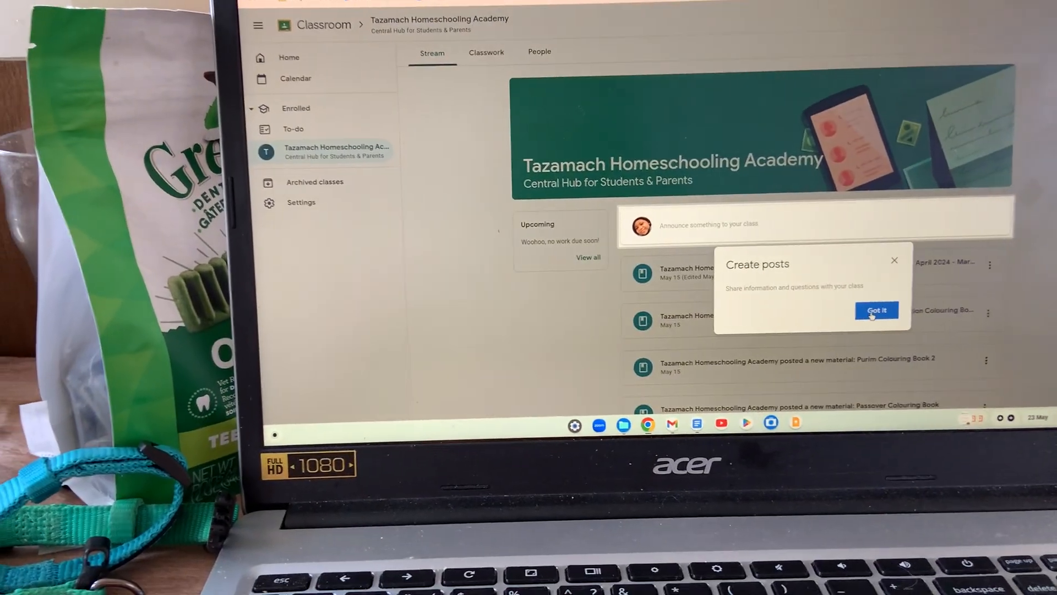
# Dismiss the 'Create posts' tip on the class Stream page
pyautogui.click(876, 310)
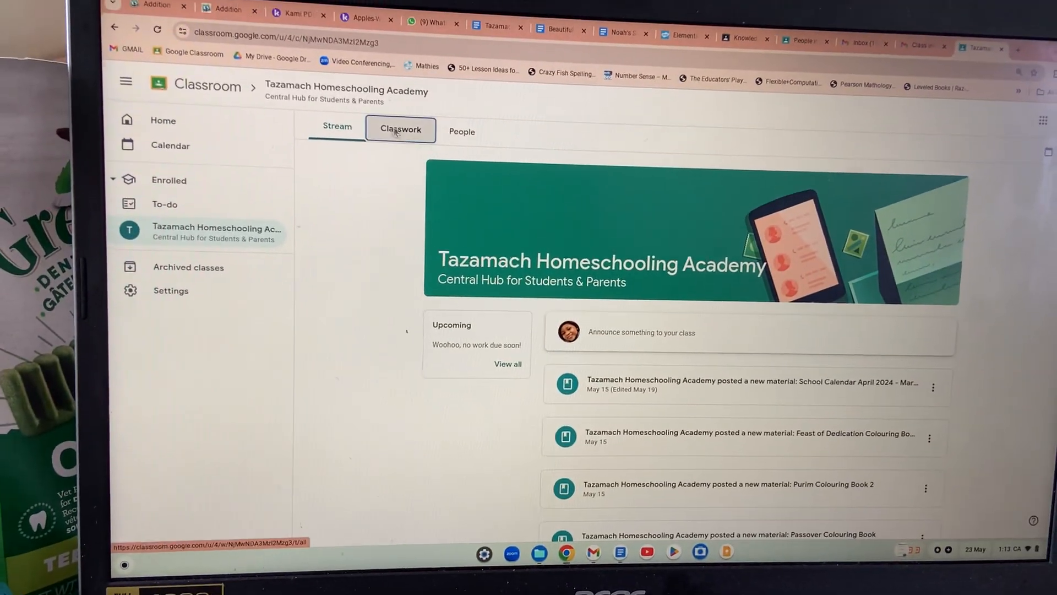
# Show the Classwork page listing Rules, Assessments / Grading and School Year Calendars, dismissing the progress tip
pyautogui.click(401, 129)
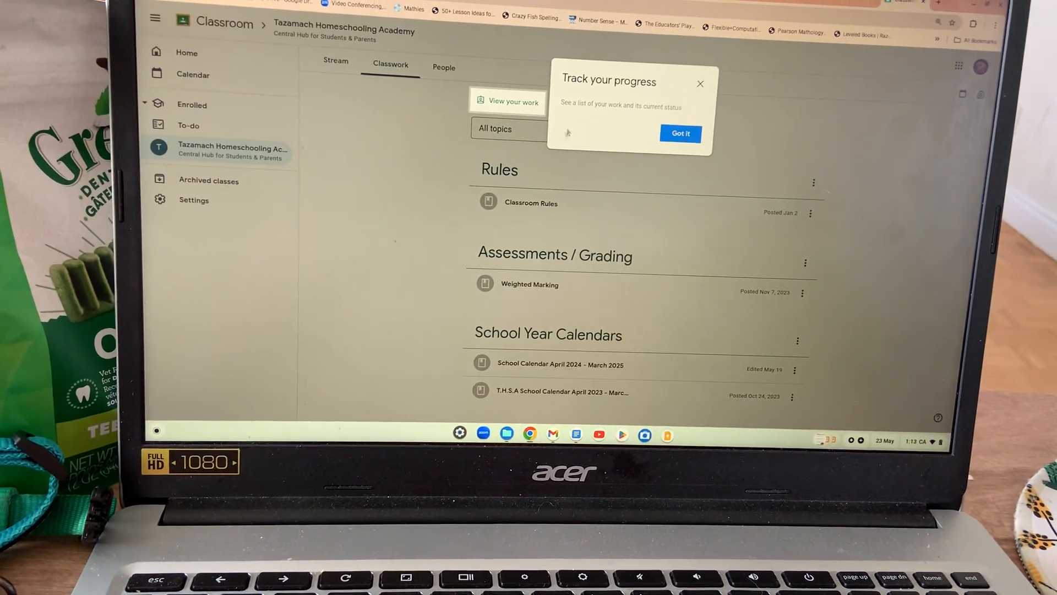
pyautogui.click(680, 134)
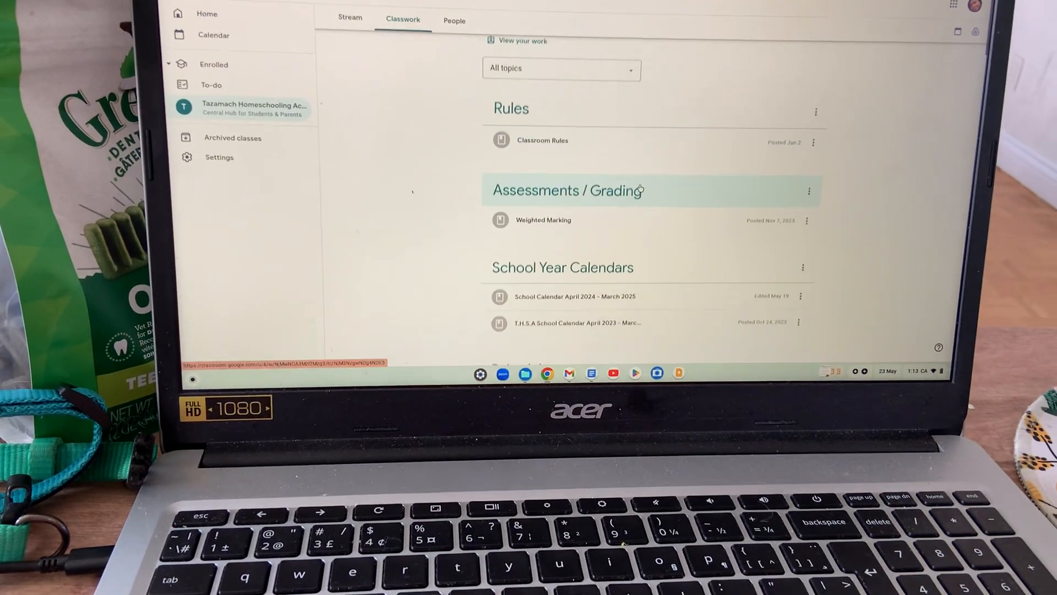
pyautogui.scroll(-3)
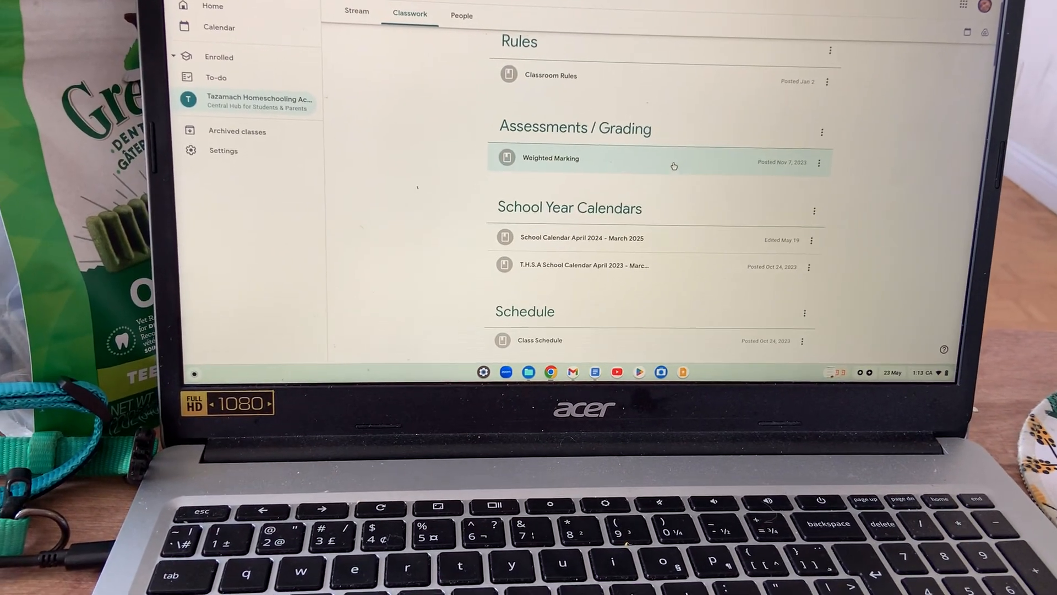
pyautogui.scroll(-3)
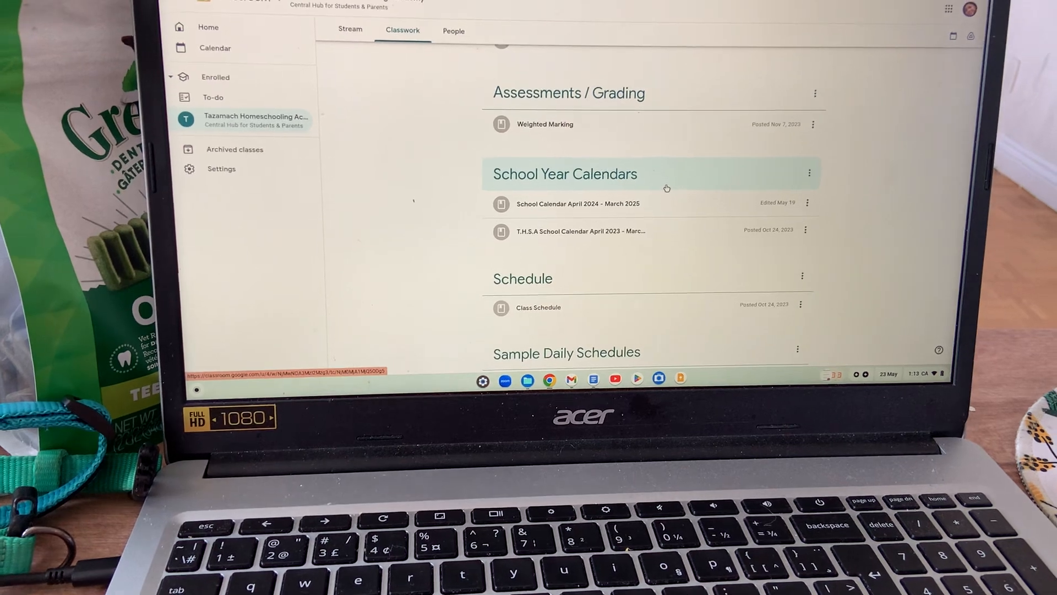
pyautogui.scroll(-3)
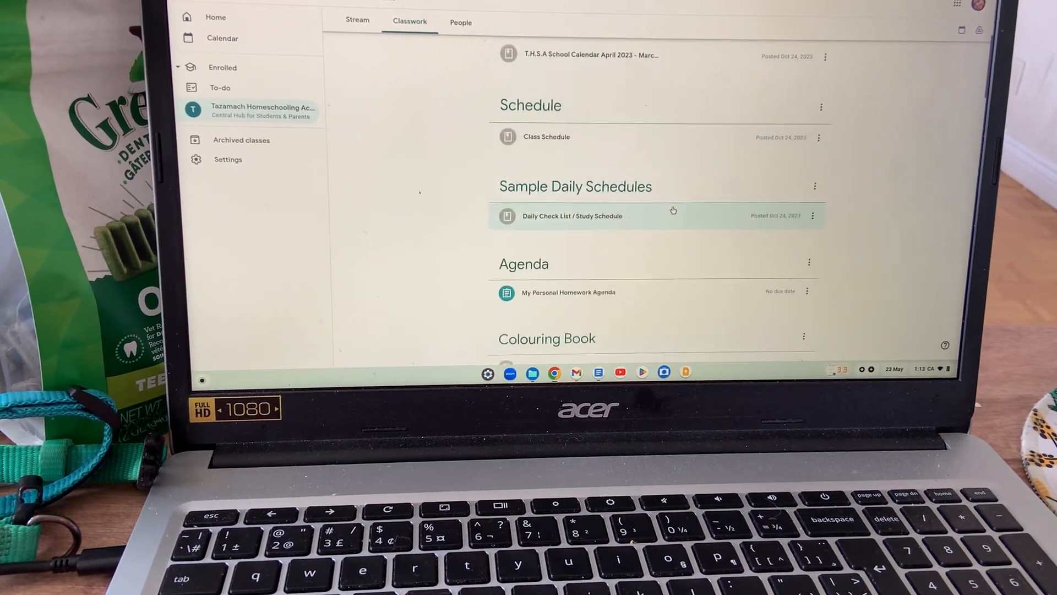
pyautogui.scroll(-3)
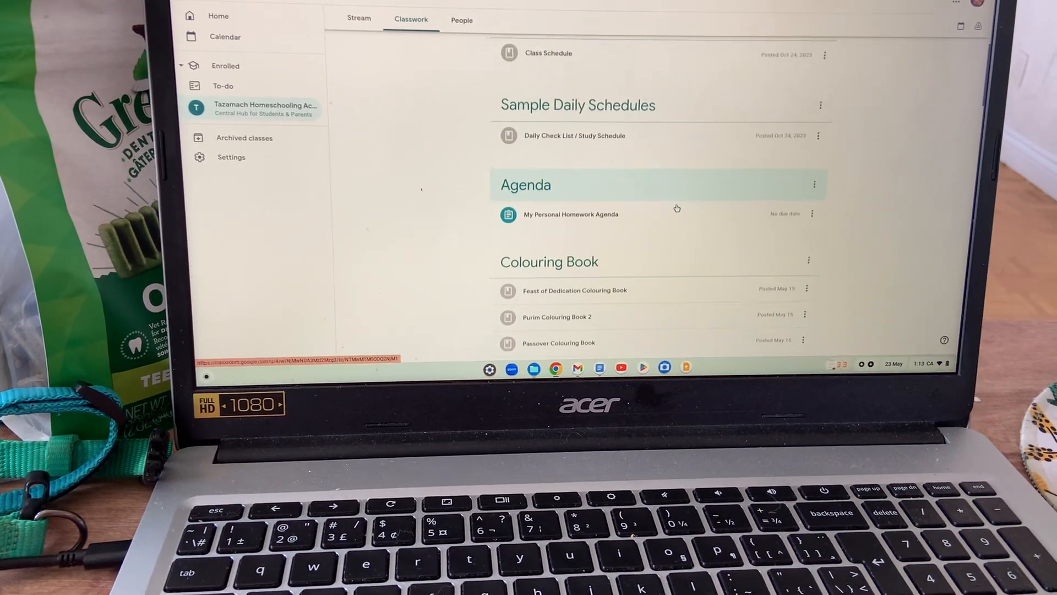
pyautogui.scroll(-3)
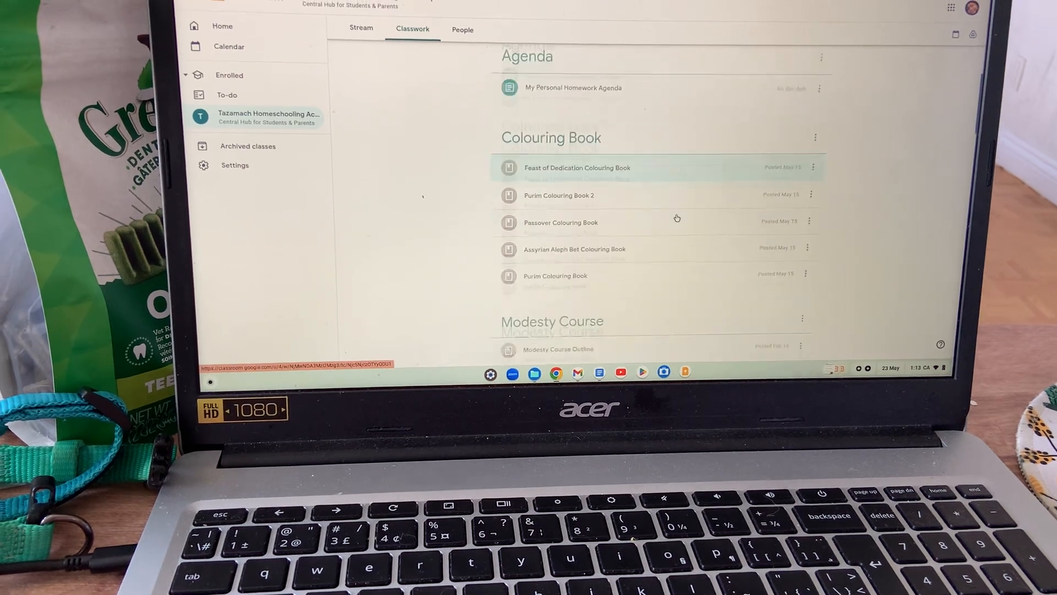
pyautogui.scroll(-3)
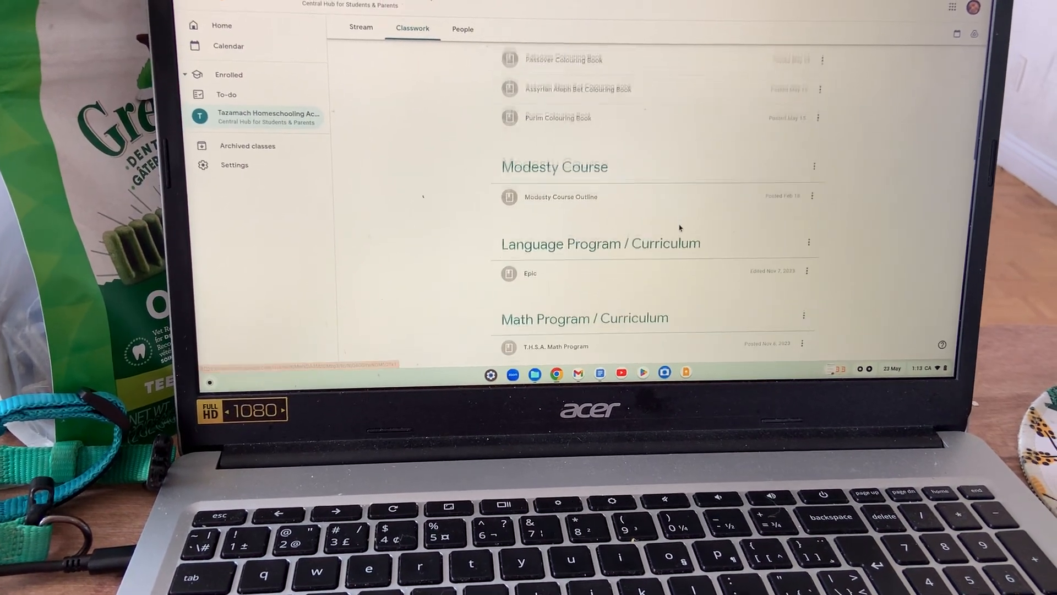
pyautogui.scroll(-3)
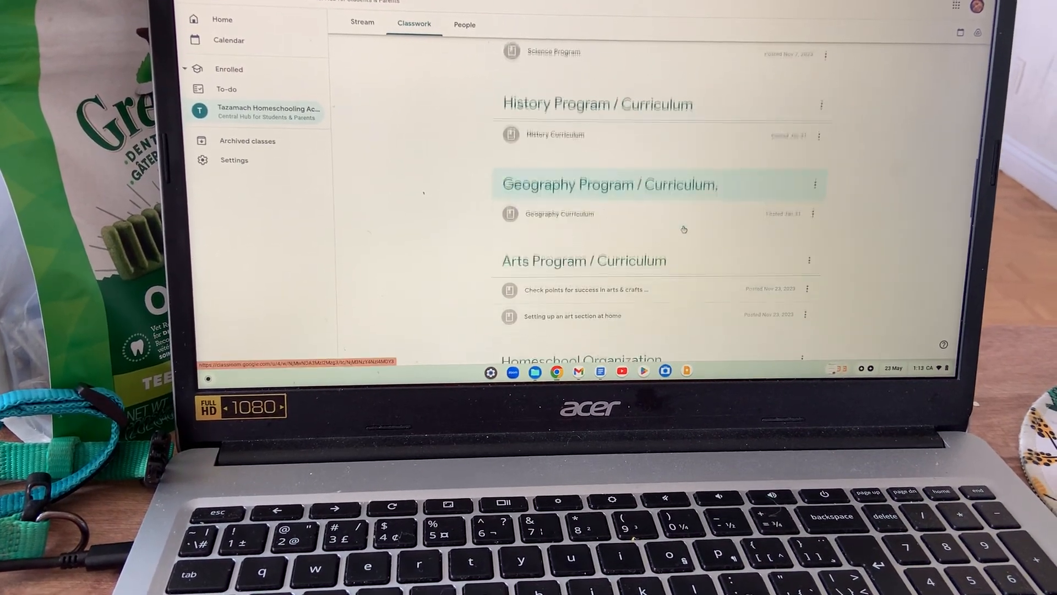
pyautogui.scroll(-3)
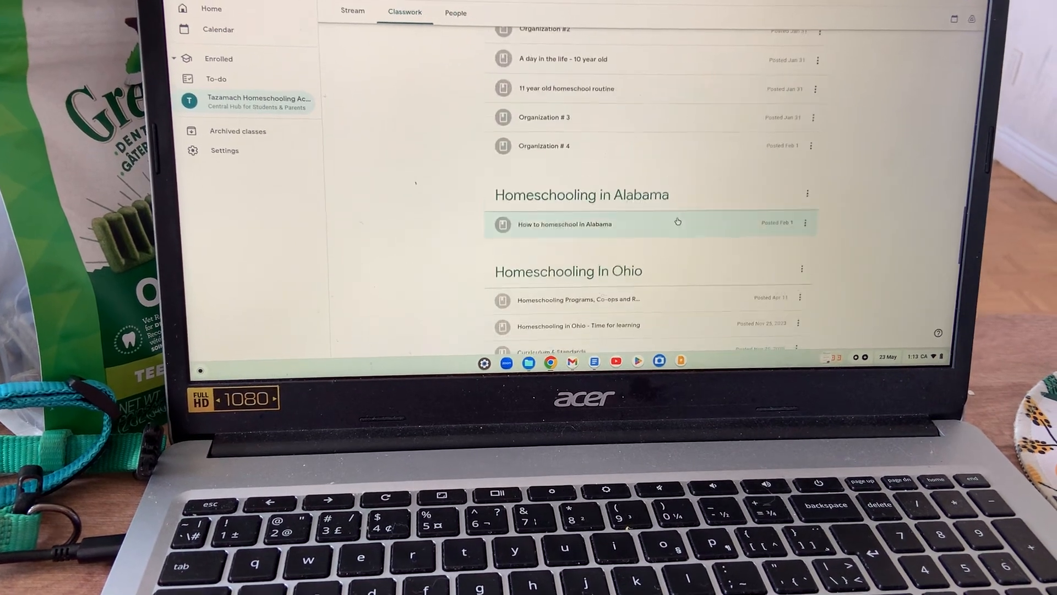
pyautogui.scroll(3)
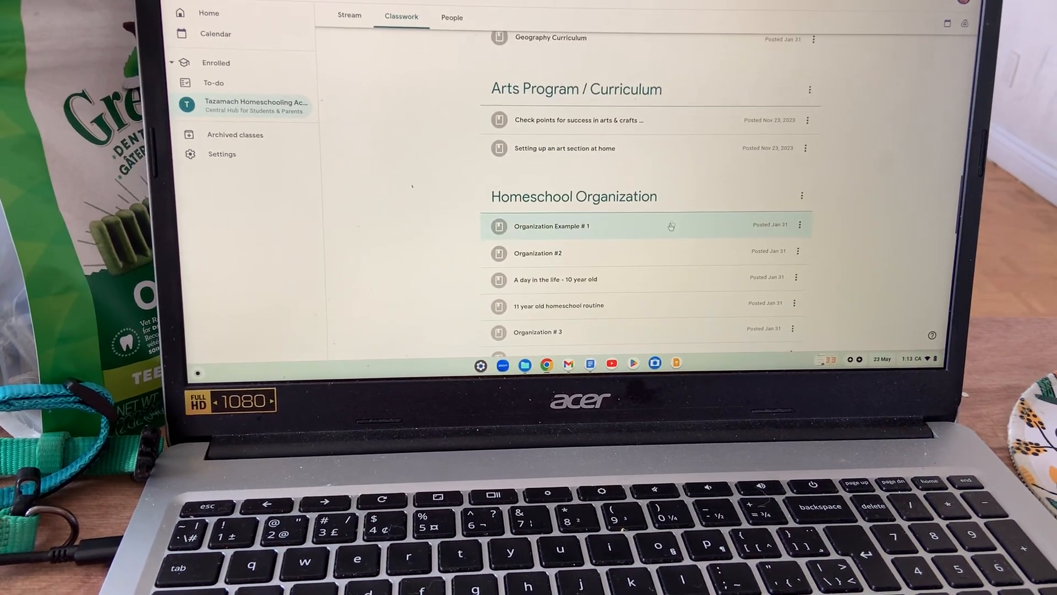
pyautogui.scroll(-3)
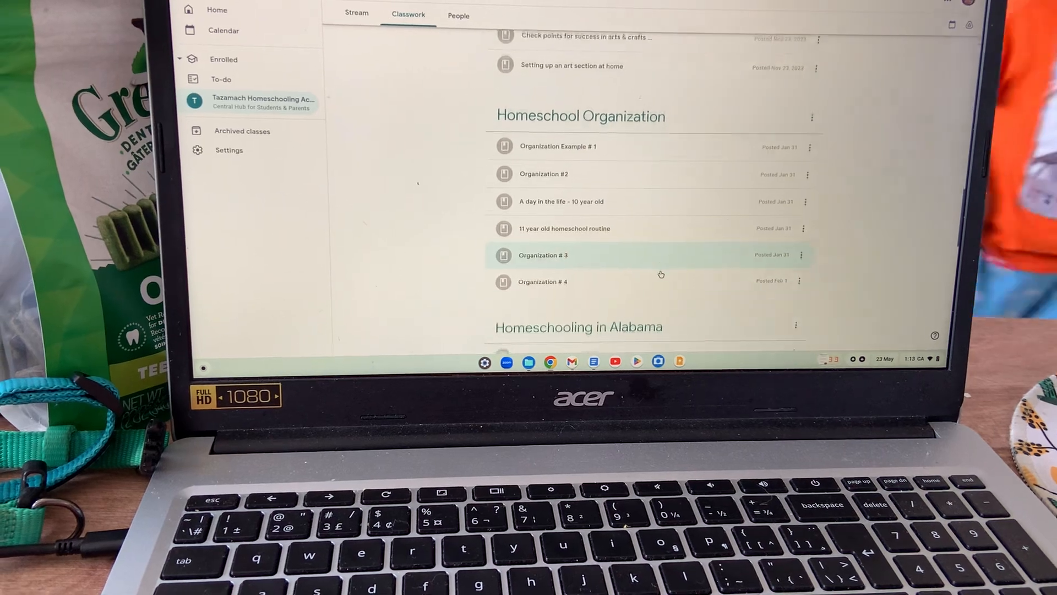
pyautogui.scroll(-3)
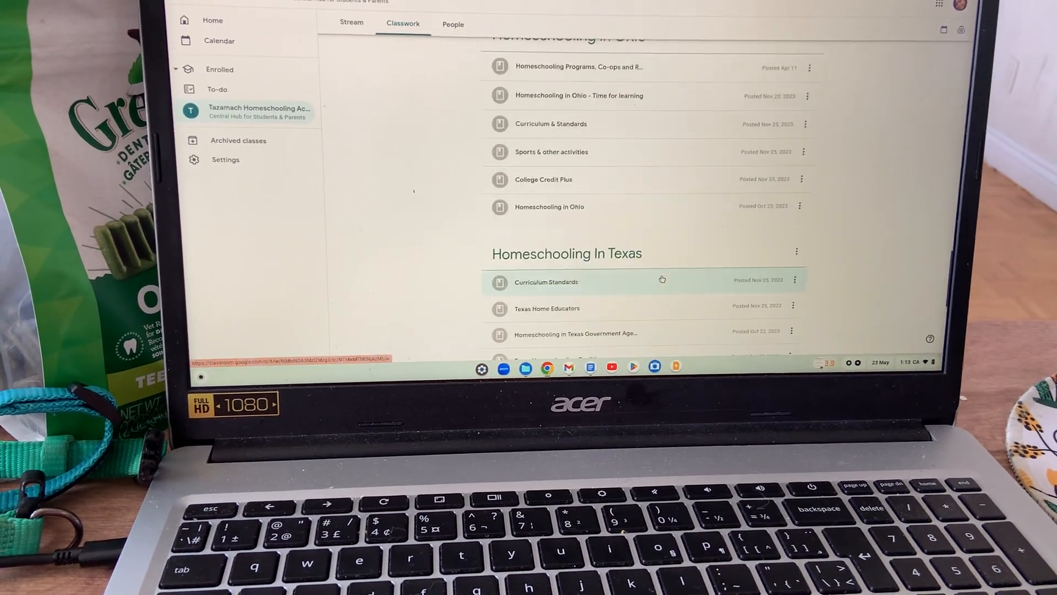
pyautogui.scroll(-3)
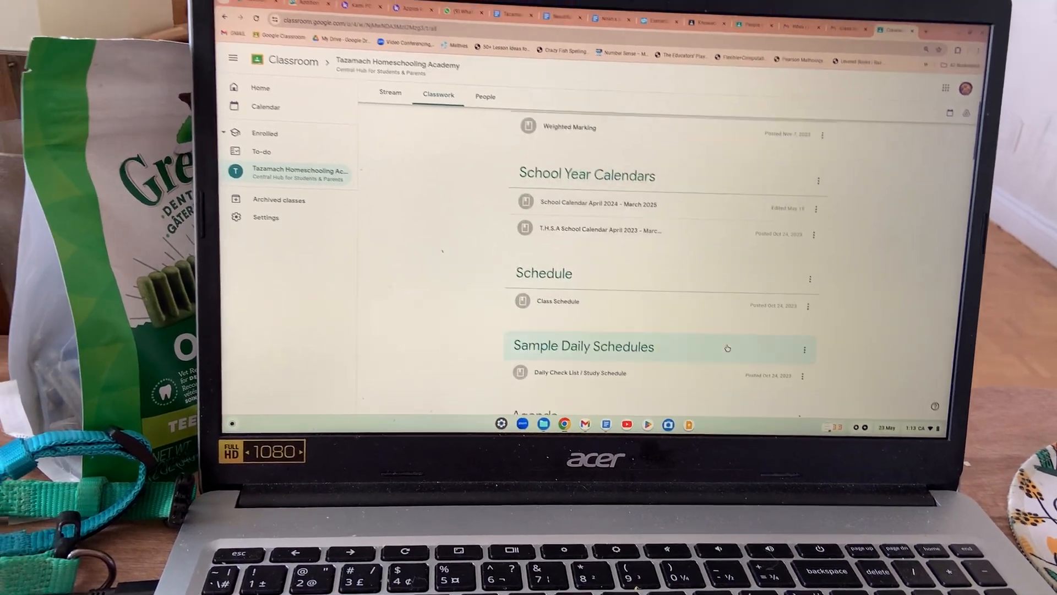
pyautogui.scroll(3)
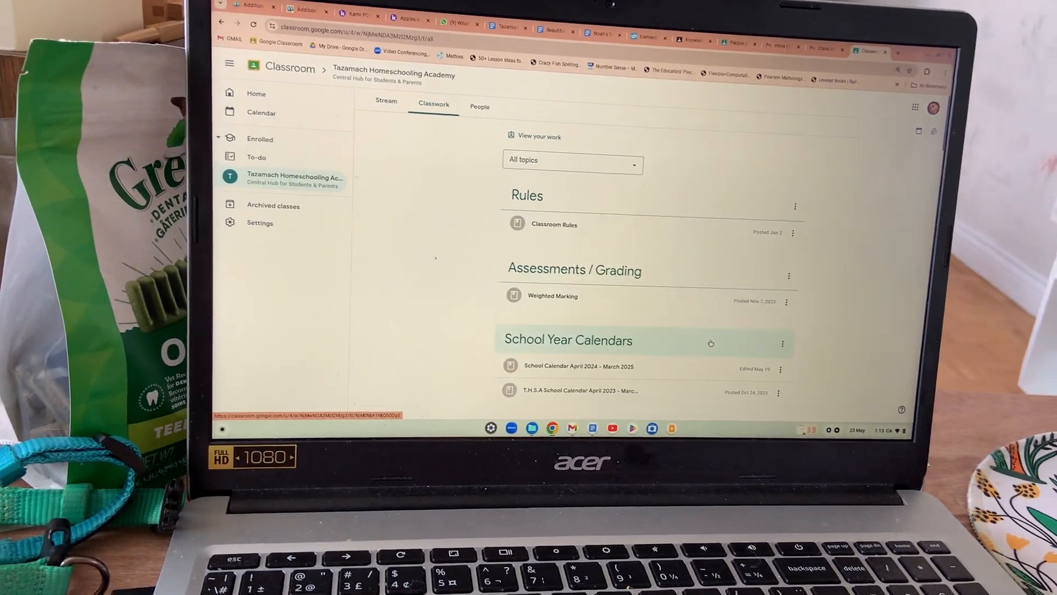